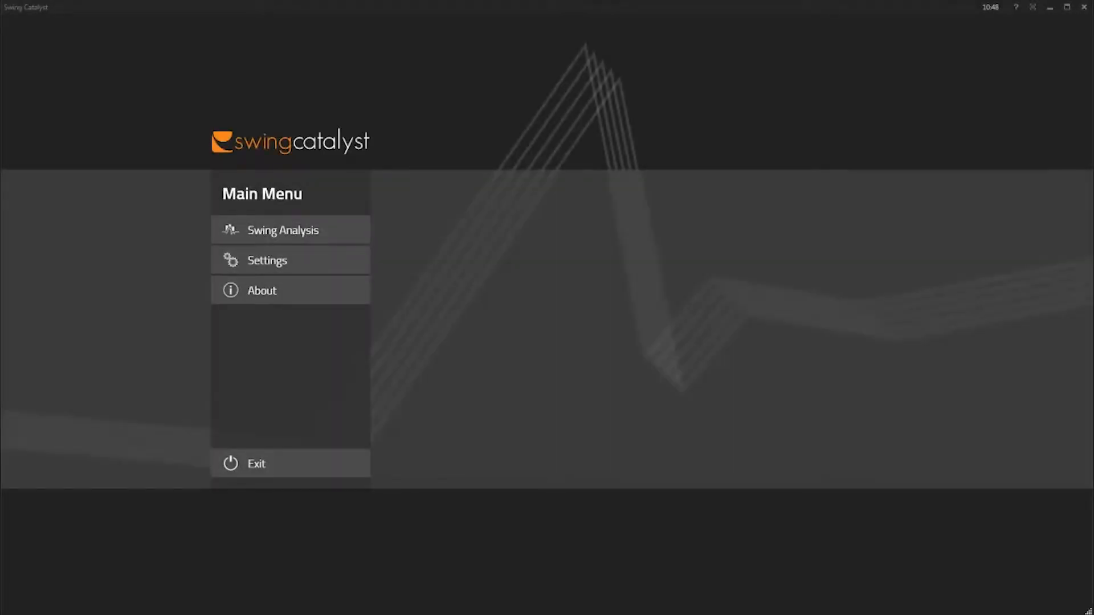
Load the golfer's driver swing into Swing Analysis with pressure, tempo and force data shown
left_click(289, 259)
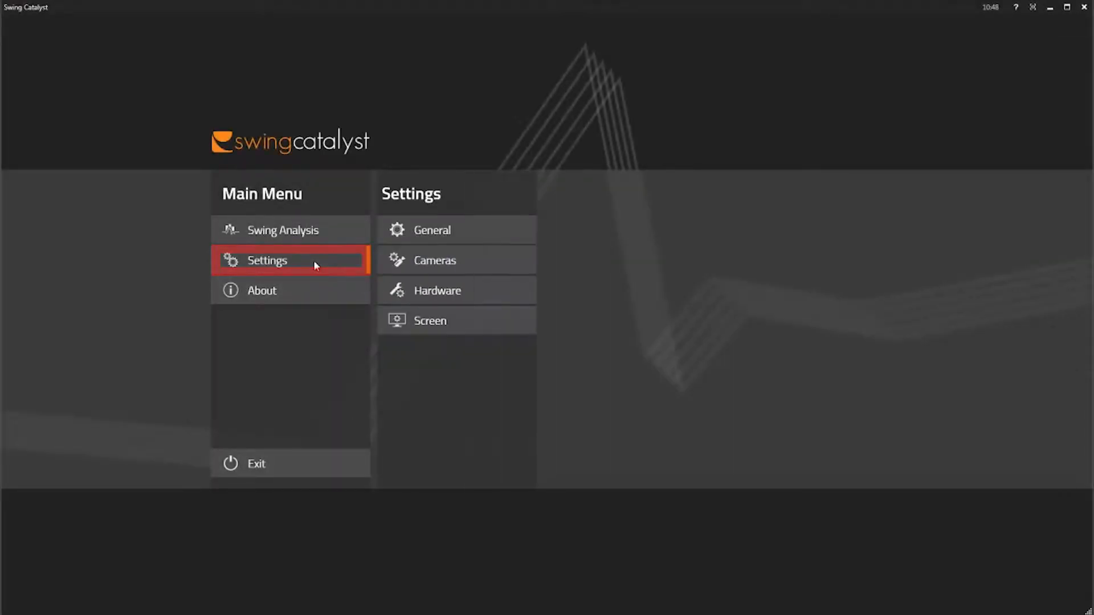
left_click(431, 229)
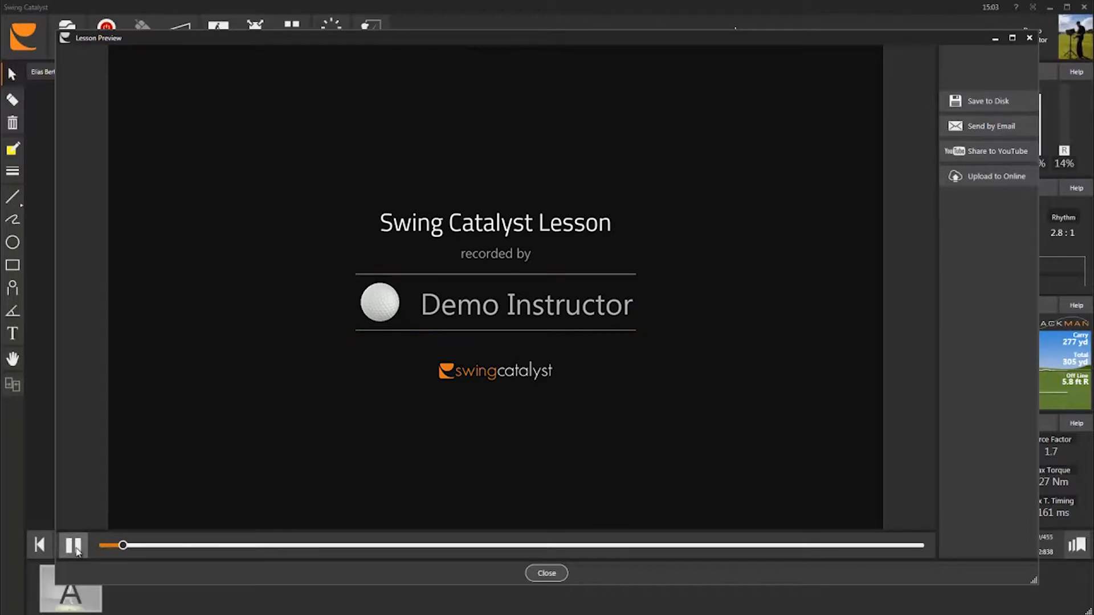
left_click(546, 573)
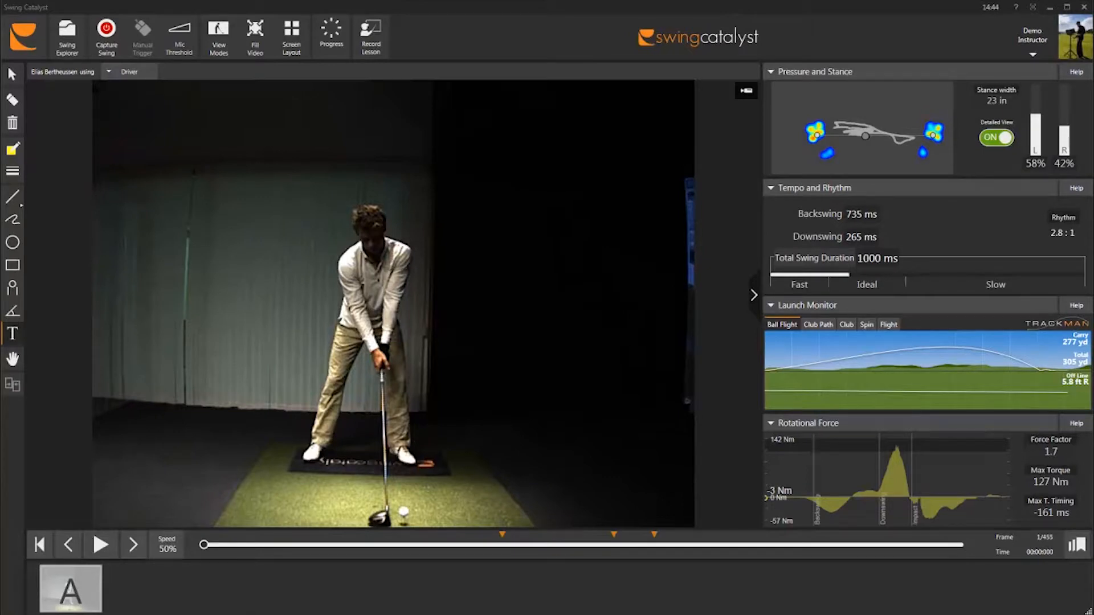
mouse_move(371, 35)
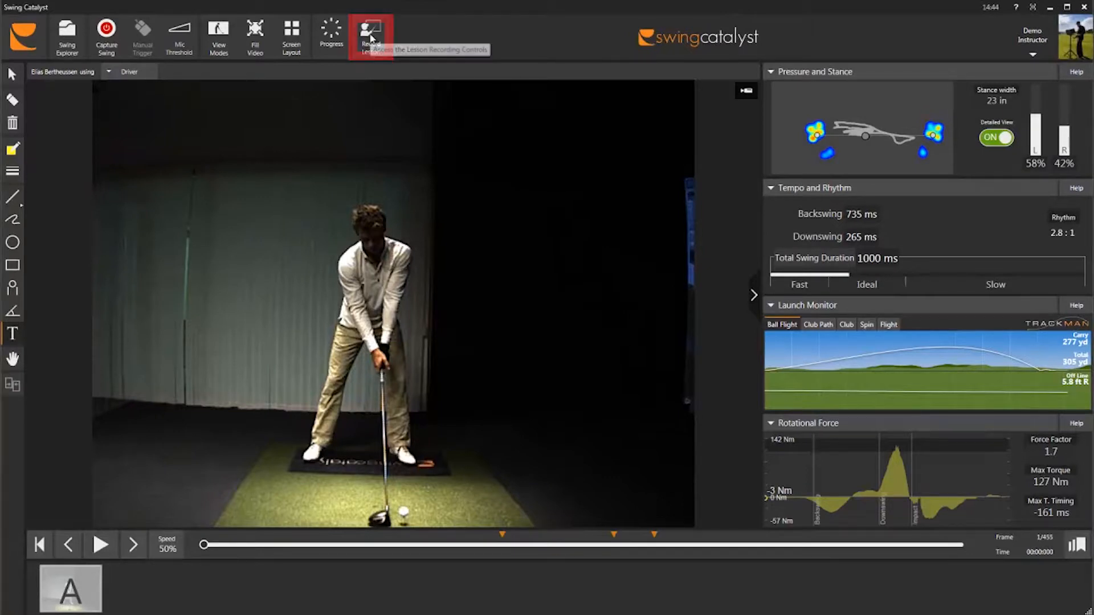
Start recording a lesson on the loaded driver swing
left_click(371, 37)
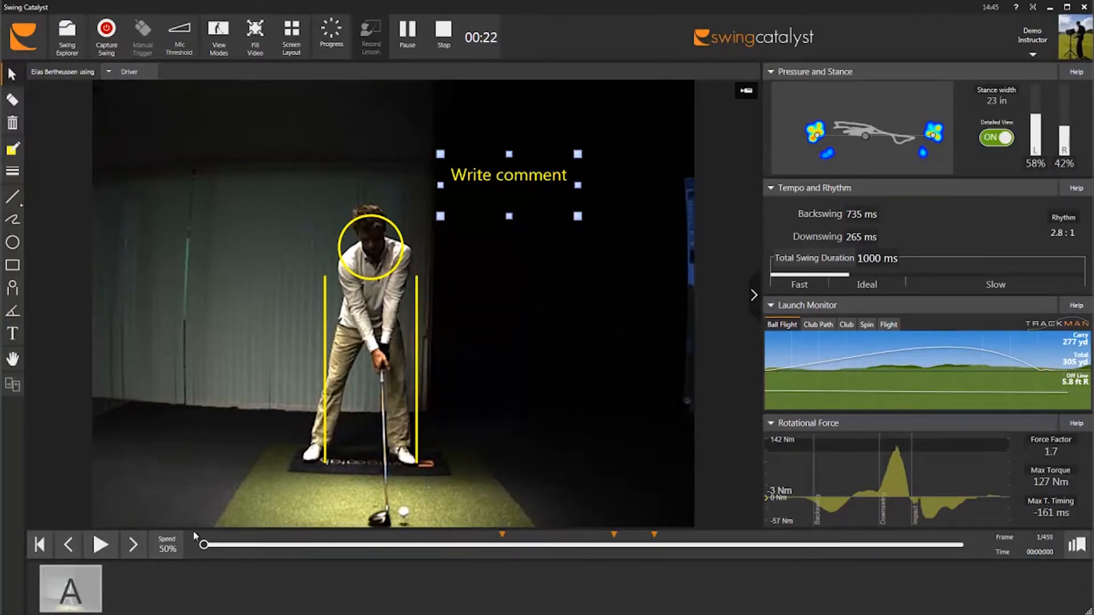
Slow playback to 8% and play the swing in slow motion, then pause it
left_click(167, 545)
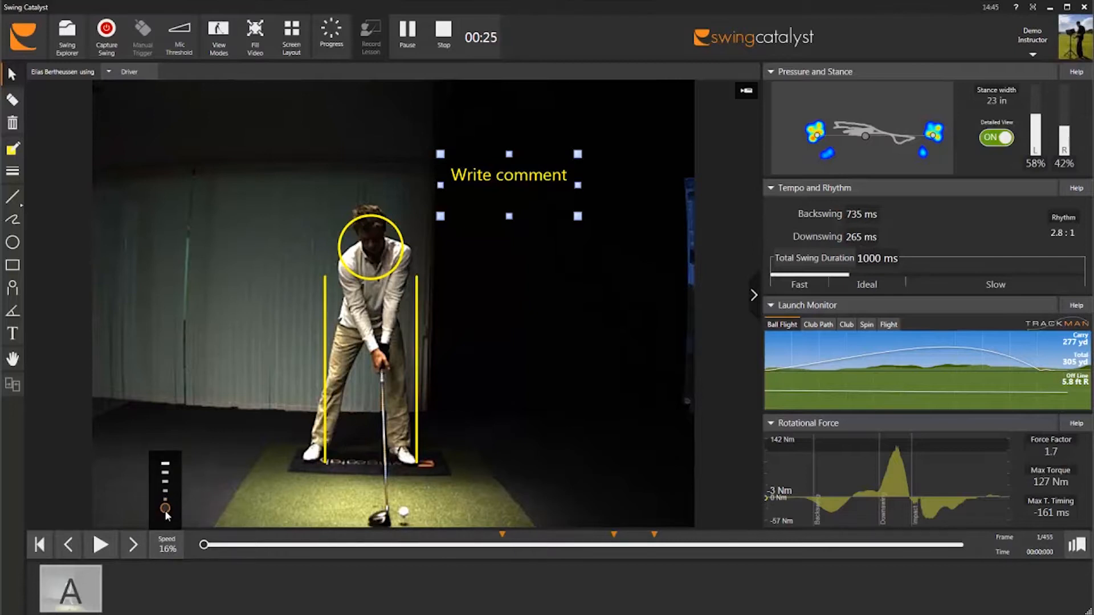
left_click_drag(203, 544, 592, 545)
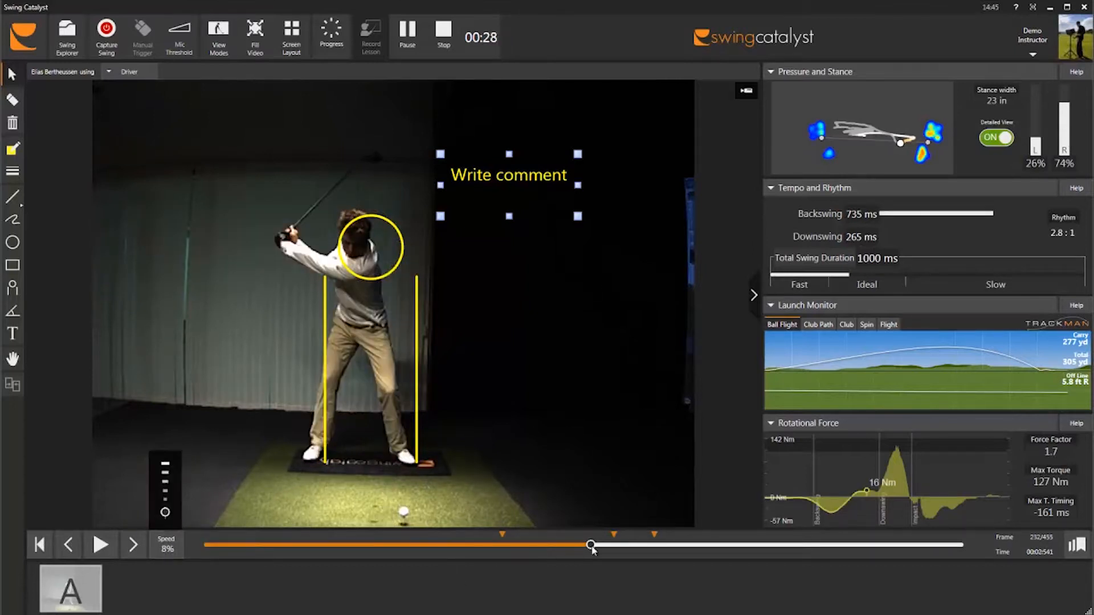
left_click(100, 545)
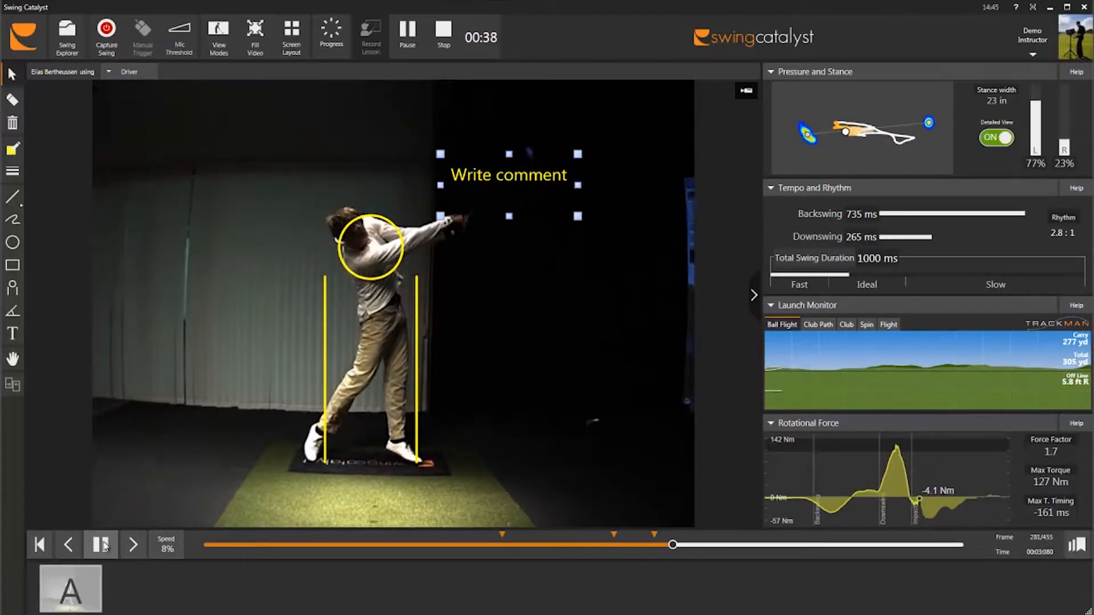
left_click(100, 545)
type("nice swing, but you need to work on your weight shift.")
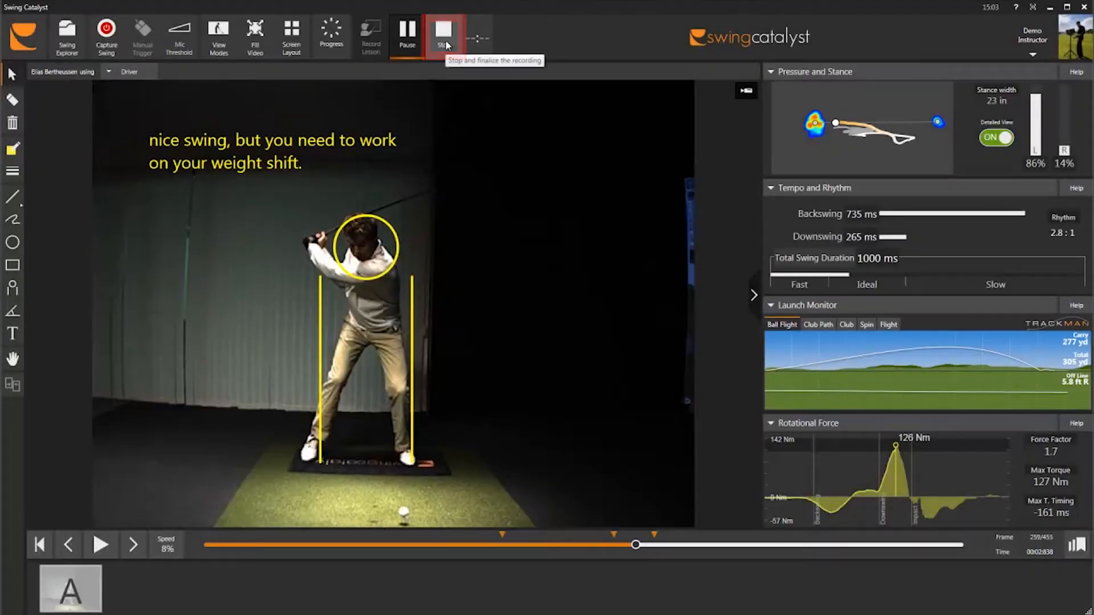
Stop the recording and play the recorded lesson in the Lesson Preview window
left_click(443, 36)
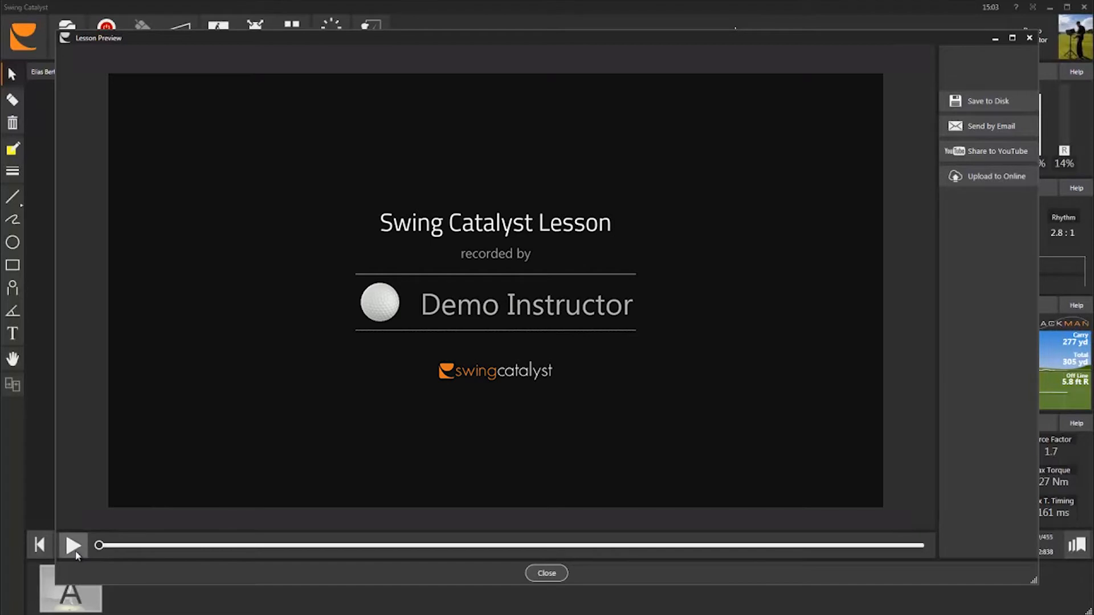
left_click(73, 546)
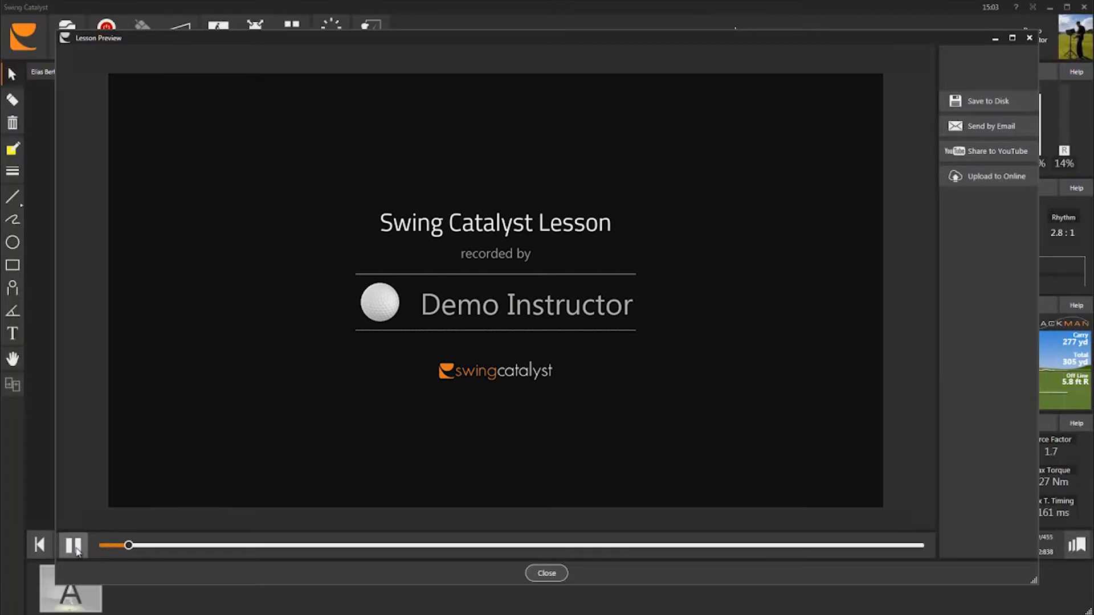
left_click(73, 545)
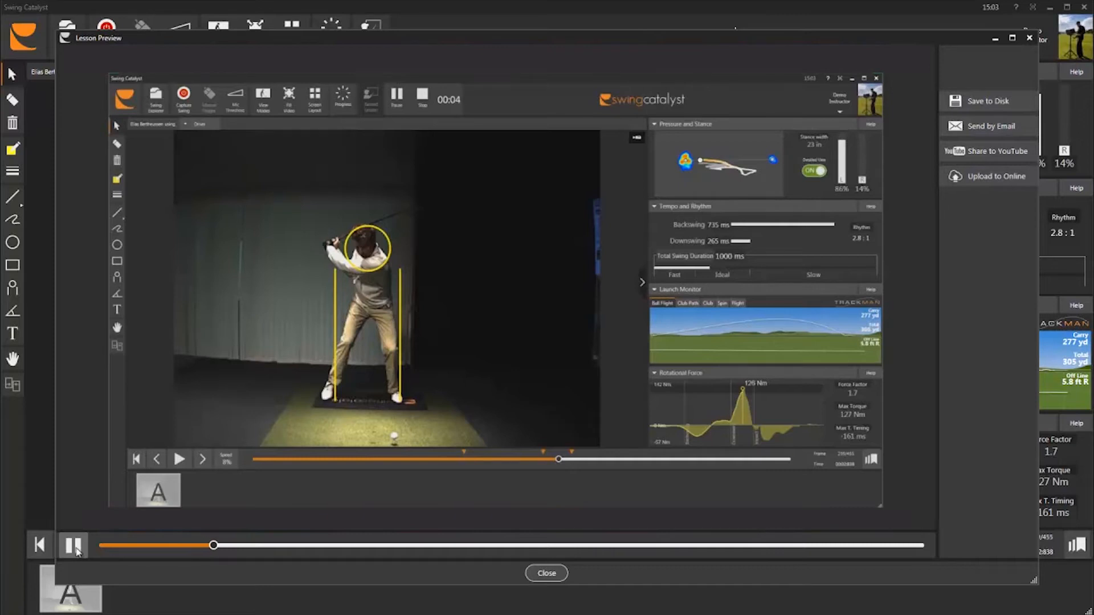
Pause the lesson preview partway through the annotated swing
left_click(73, 546)
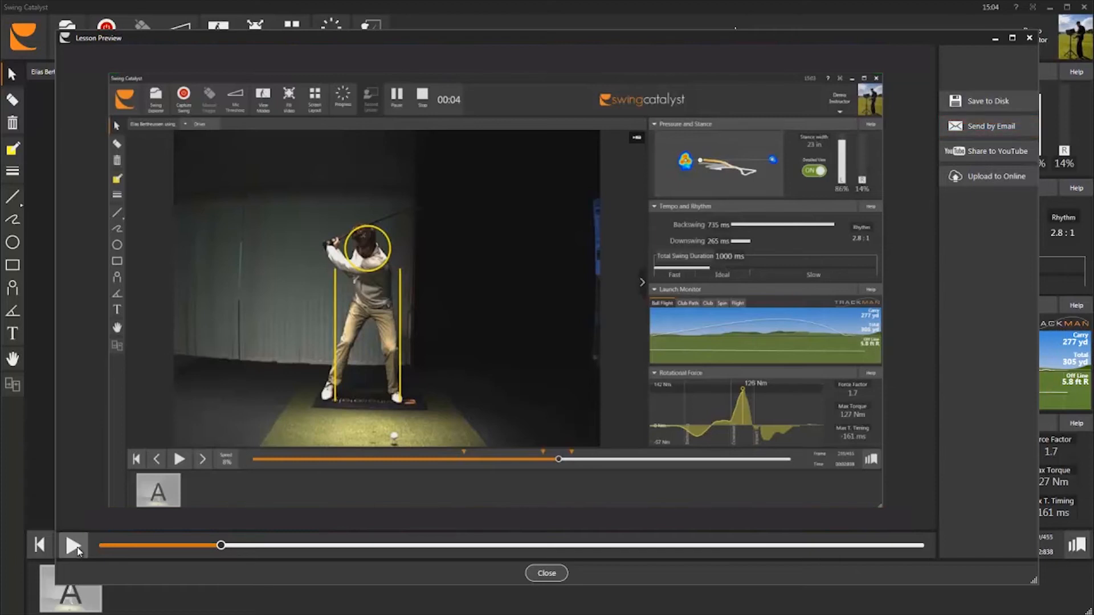
mouse_move(988, 150)
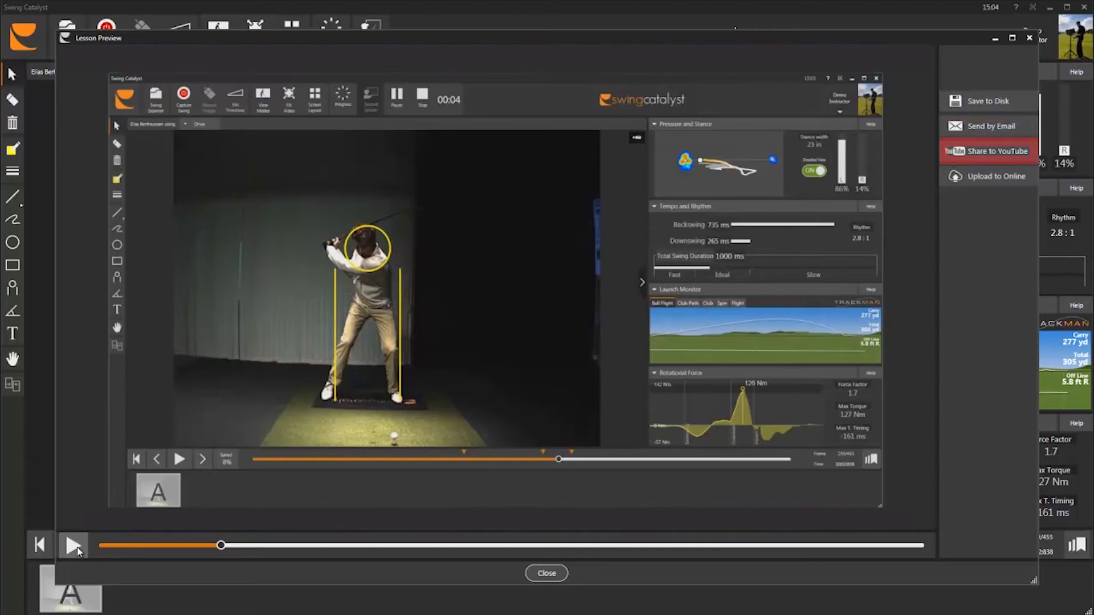